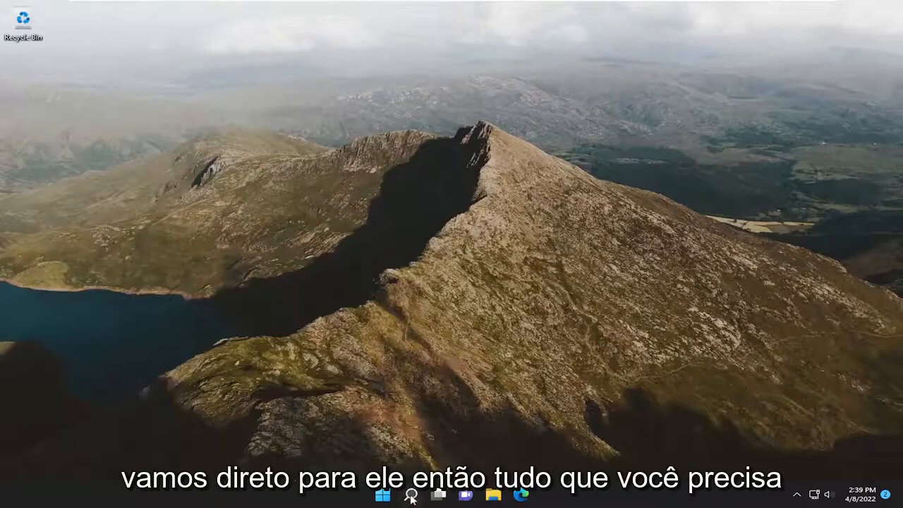
Step: Search 'services' from the taskbar, launch Services and scroll to the Touch Keyboard and Handwriting Panel Service
{"action": "left_click", "coordinate": [411, 494]}
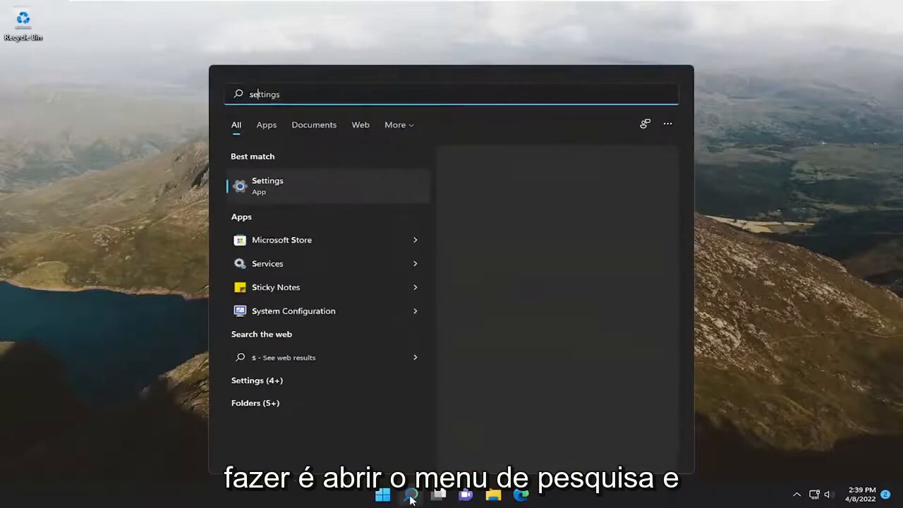
{"action": "type", "text": "services"}
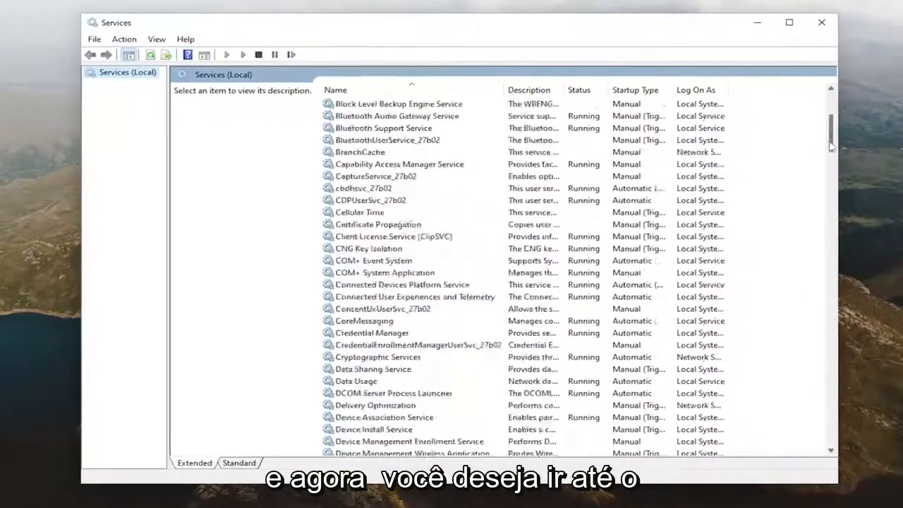
{"action": "scroll", "scroll_direction": "down", "scroll_amount": 3}
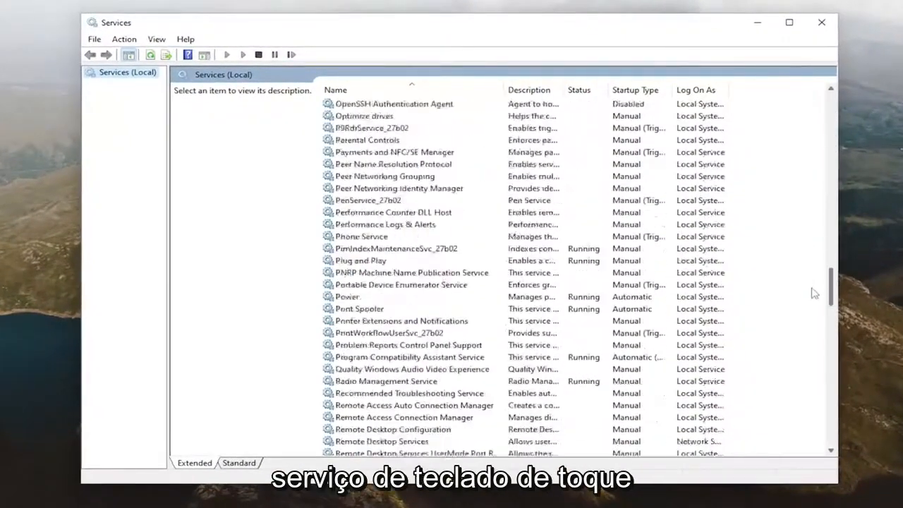
{"action": "scroll", "scroll_direction": "down", "scroll_amount": 3}
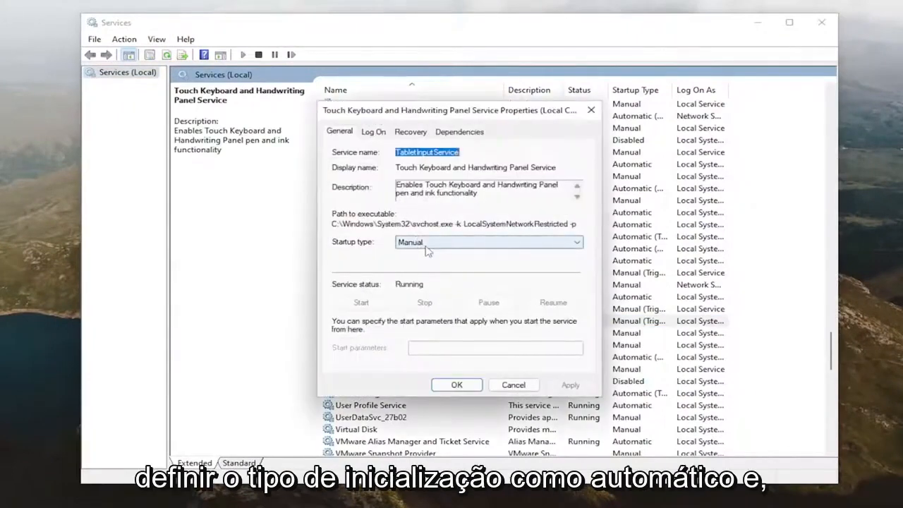
Step: Set the service's Startup type to Automatic, confirm with OK, and close the Services window
{"action": "left_click", "coordinate": [486, 242]}
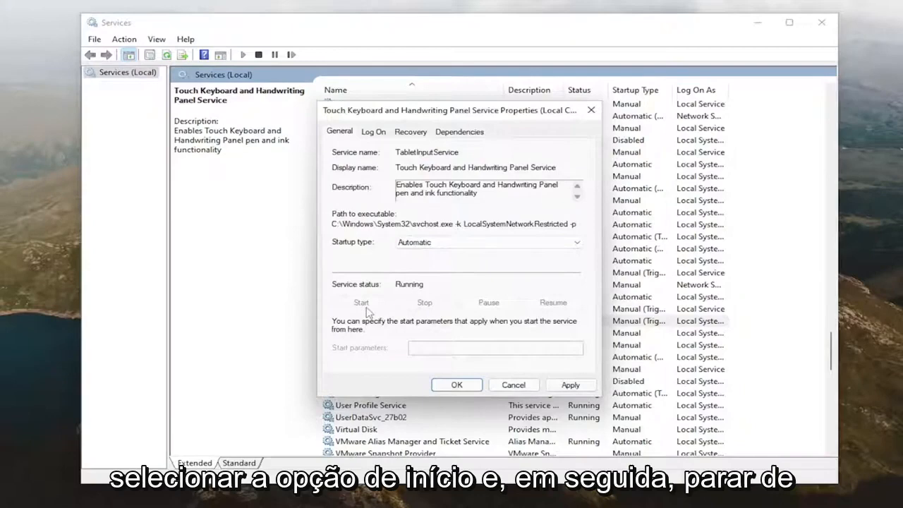
{"action": "left_click", "coordinate": [457, 384]}
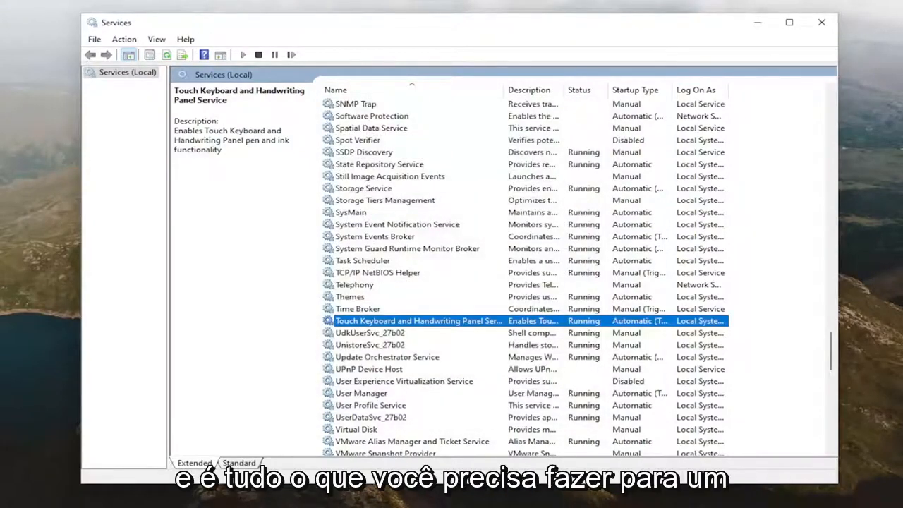
{"action": "left_click", "coordinate": [821, 22]}
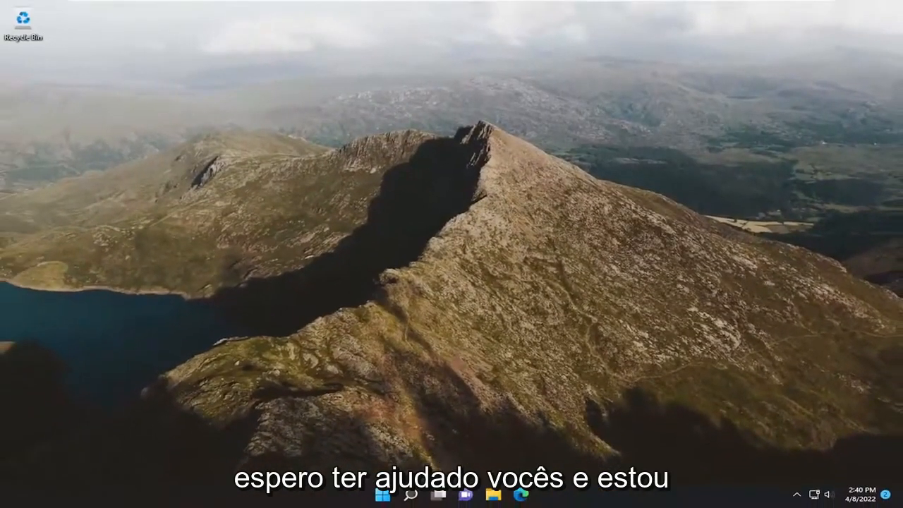